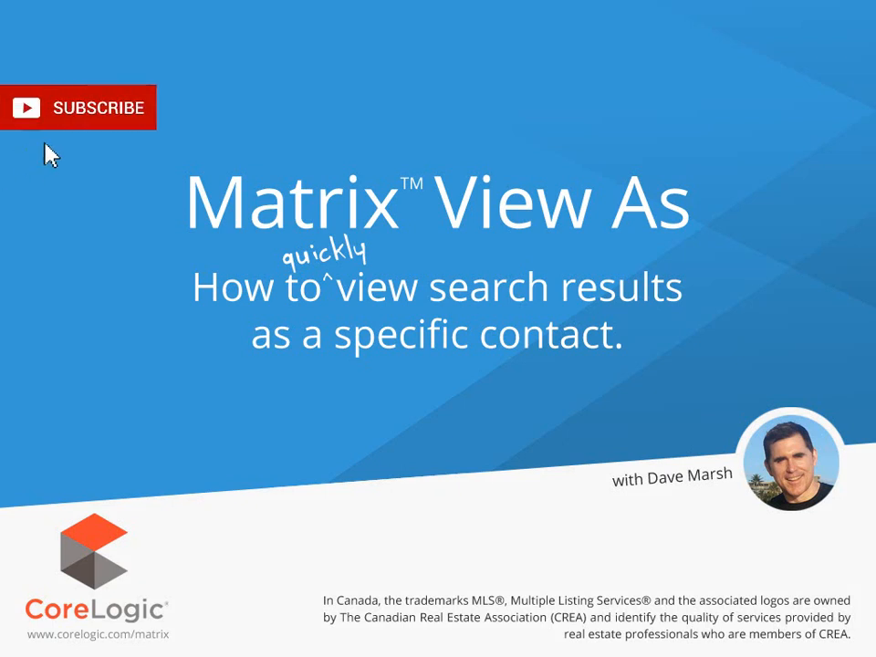
# Run the saved 'res CS ACT UCS $750-900 2+ 3+ SFR' search, listing its 178 single-family results
pyautogui.click(77, 105)
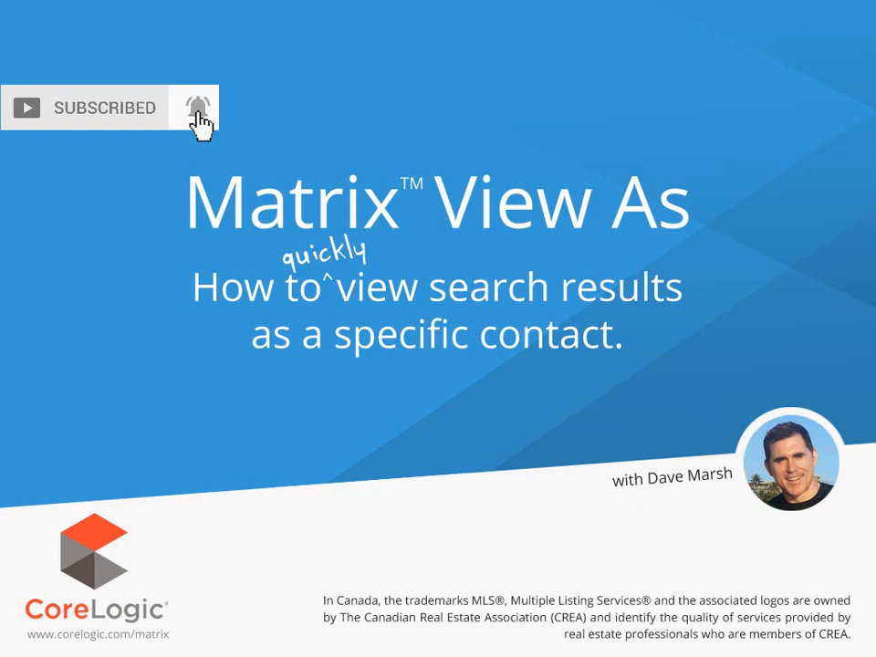
pyautogui.click(194, 107)
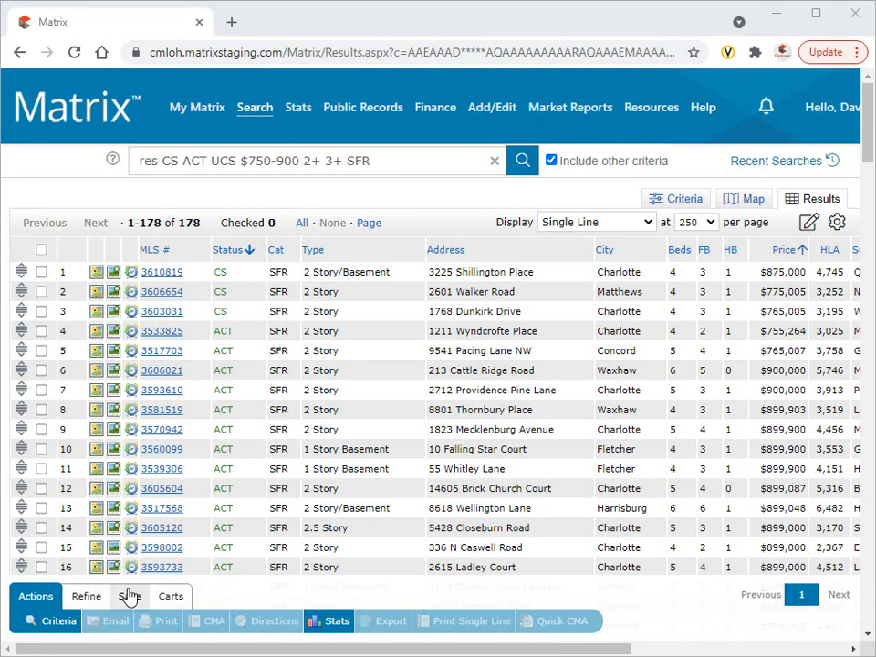
pyautogui.click(86, 594)
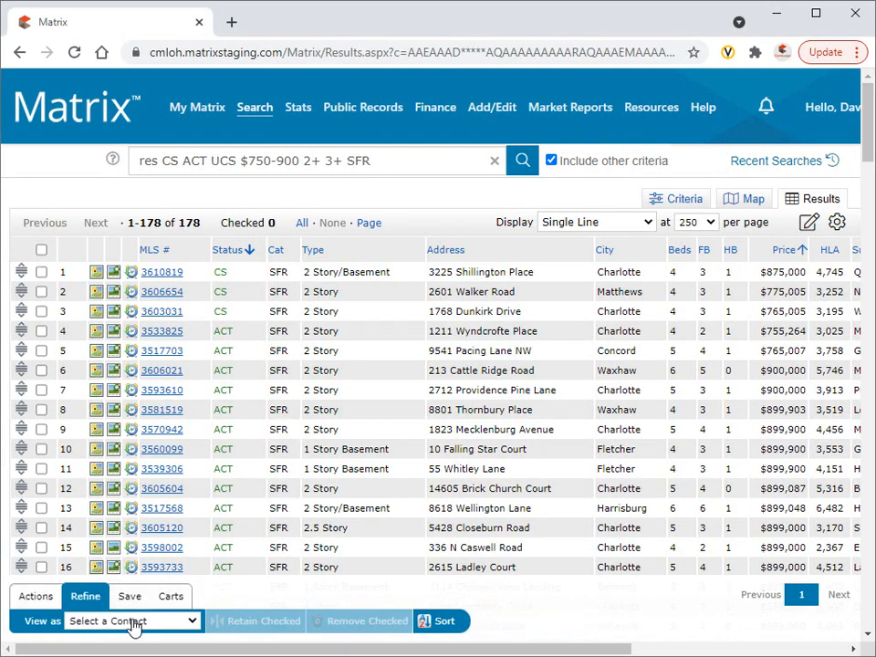
pyautogui.click(131, 620)
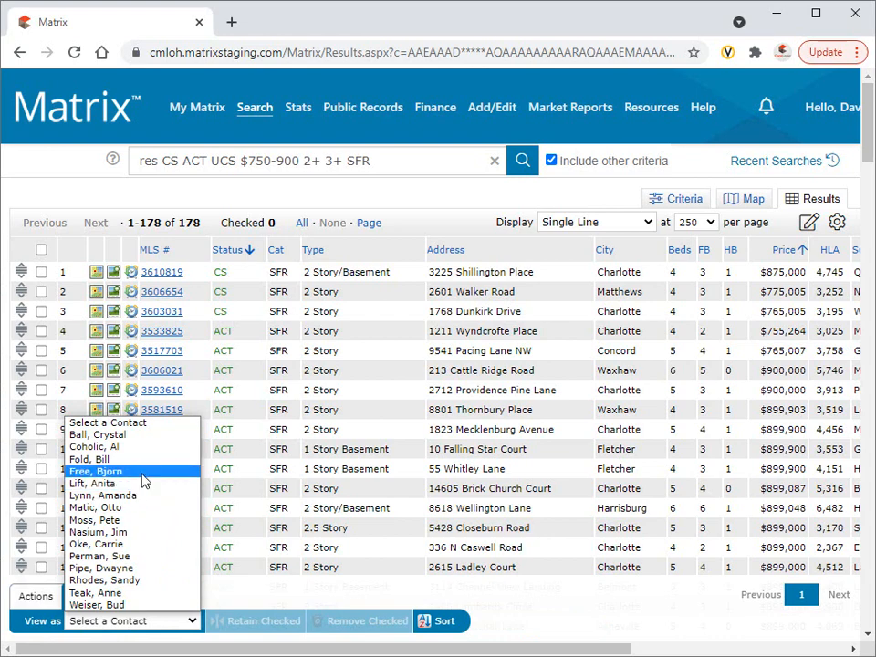
pyautogui.click(95, 471)
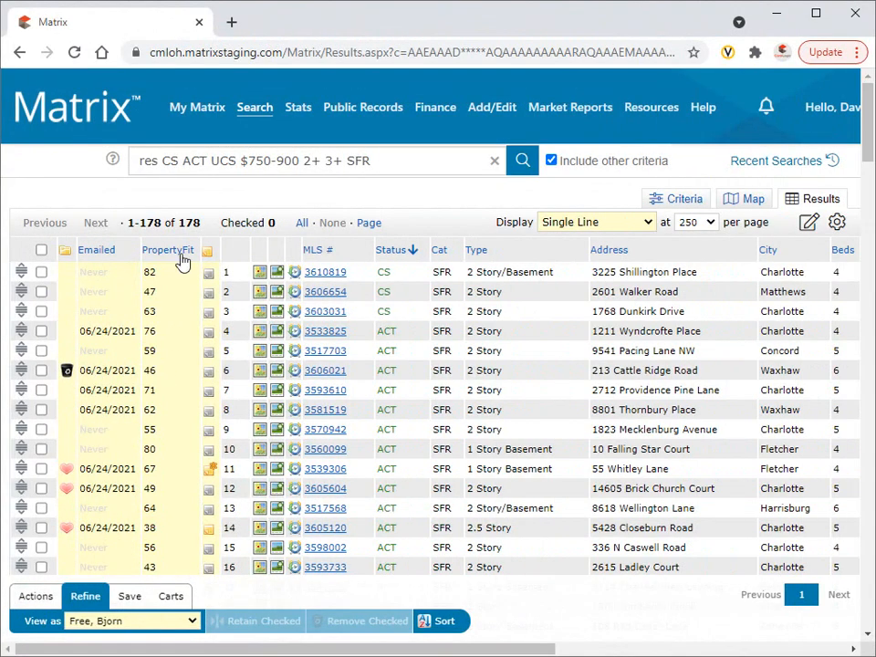
pyautogui.moveTo(168, 248)
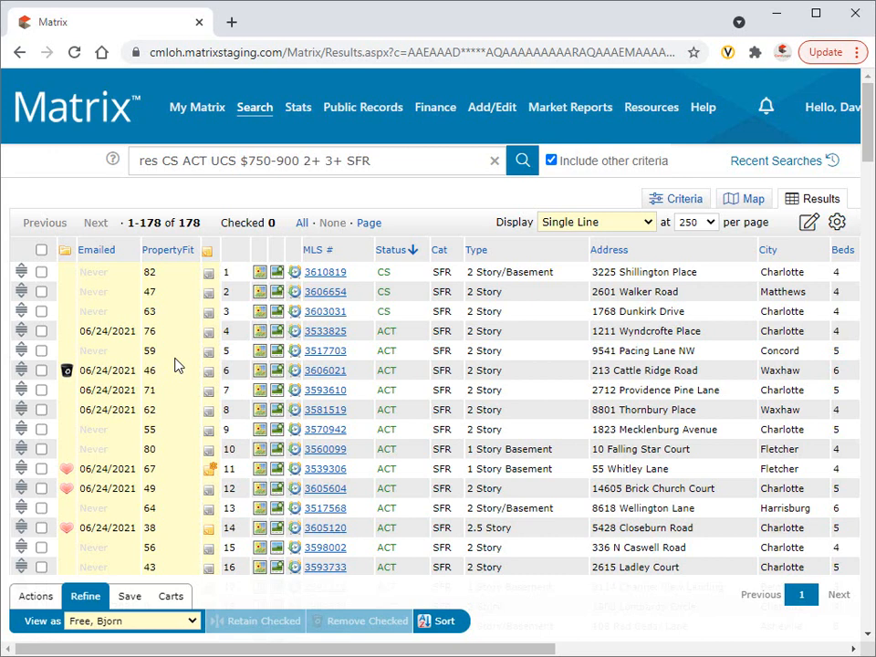
pyautogui.moveTo(204, 459)
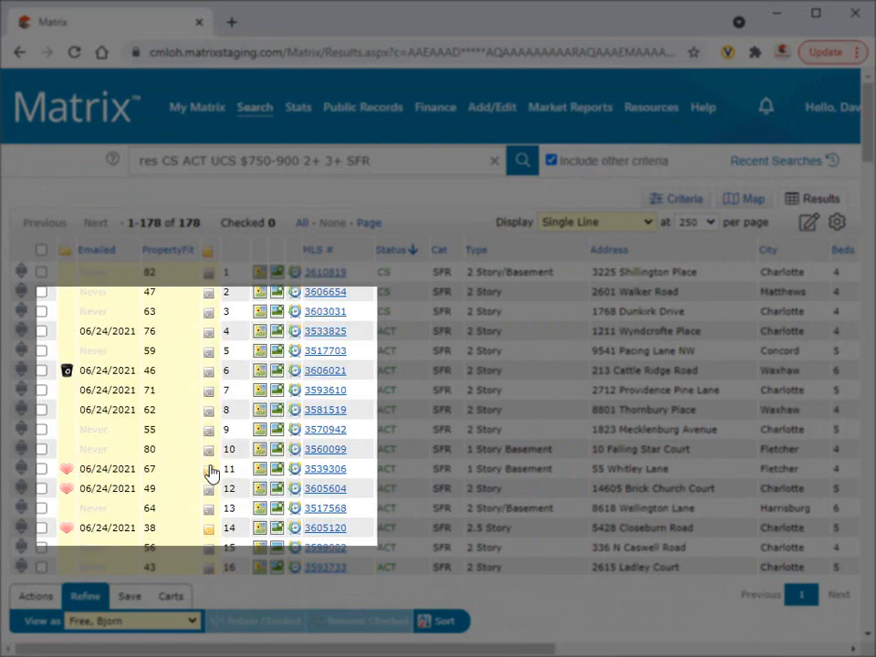
# Choose (Clear) in View as so no contact perspective applies to the results
pyautogui.click(131, 620)
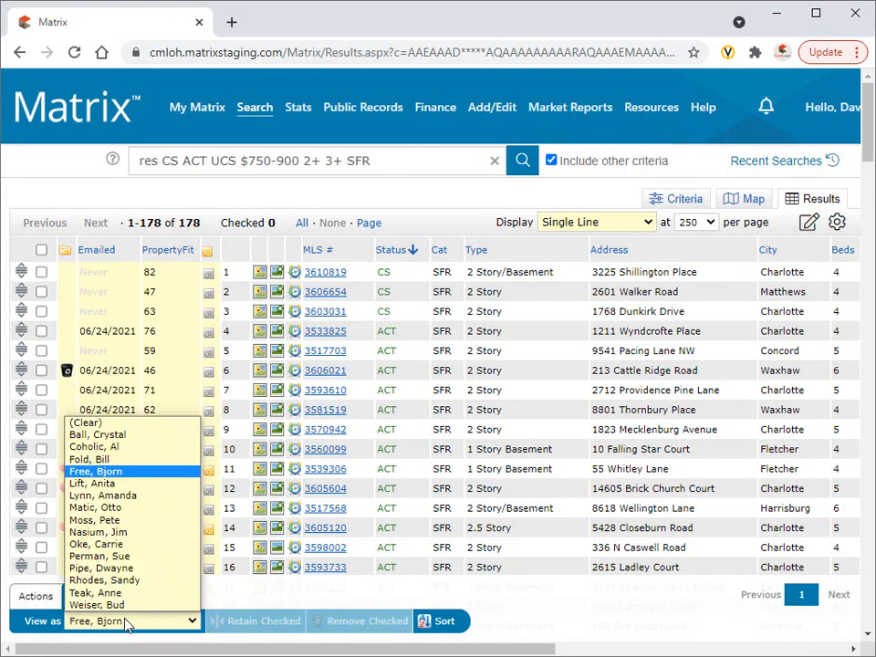
pyautogui.click(84, 423)
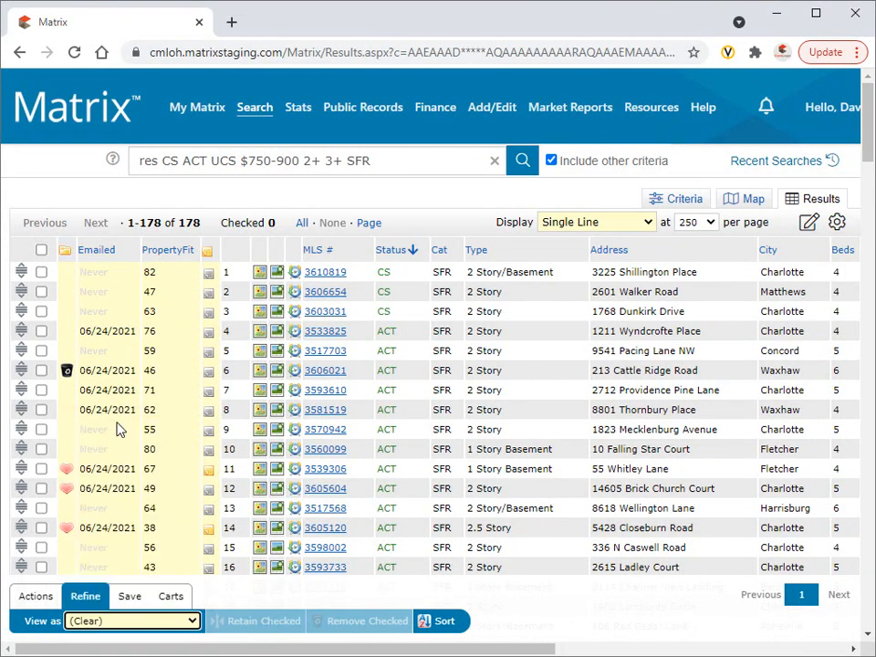